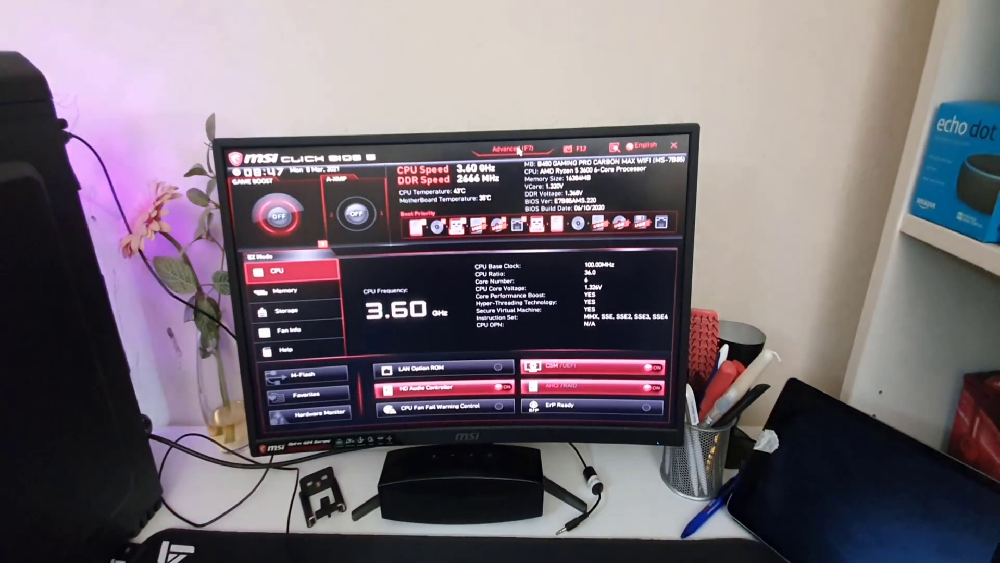
Switch Click BIOS 5 from EZ Mode into Advanced Mode.
click(507, 149)
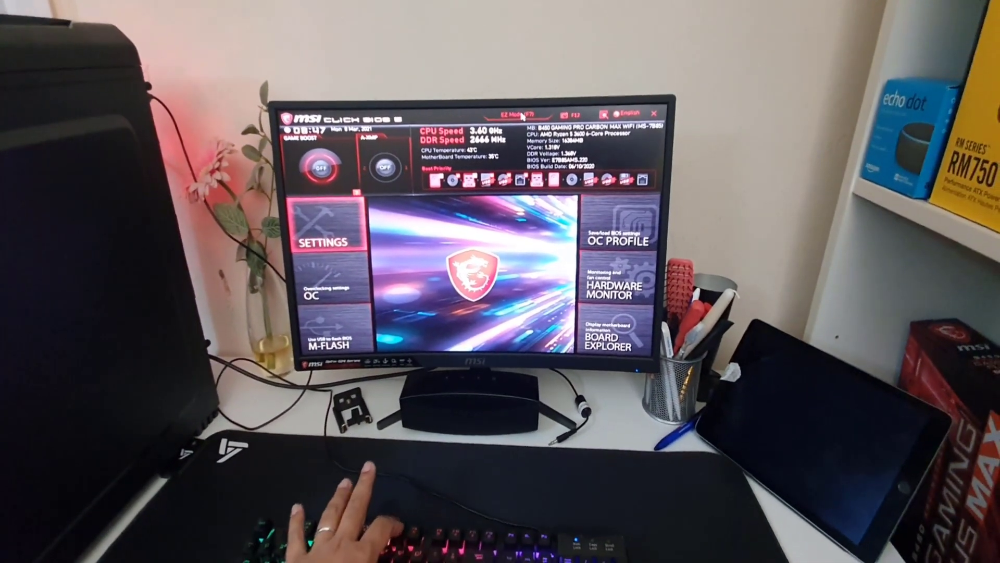
click(510, 113)
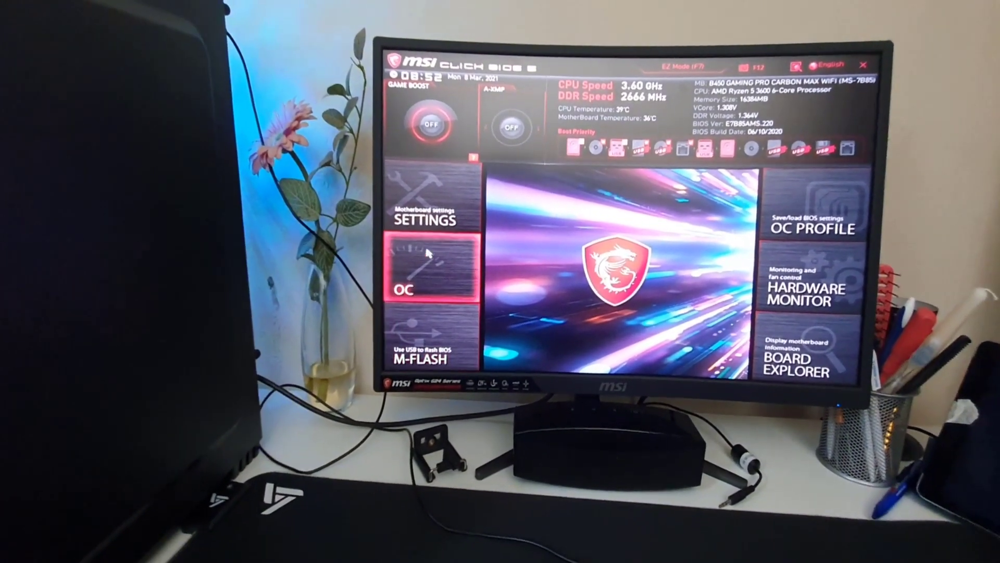
Enable Legacy USB Support under Settings > Advanced > USB Configuration.
click(423, 220)
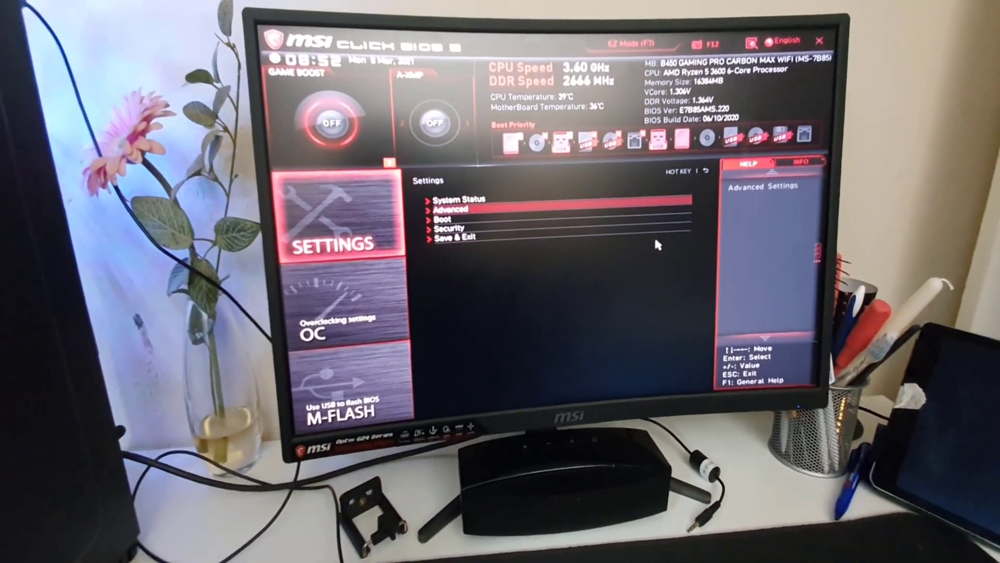
click(459, 210)
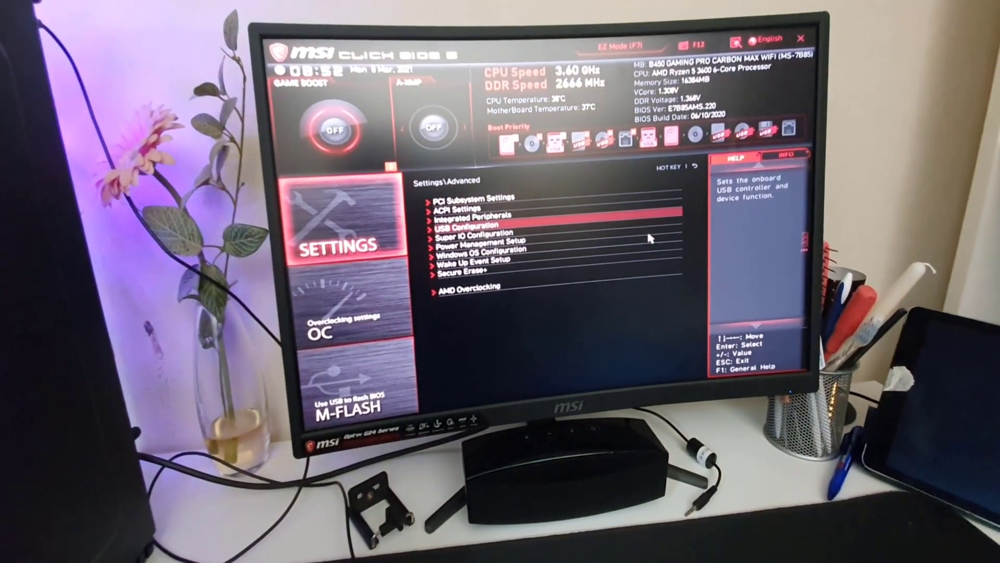
click(472, 225)
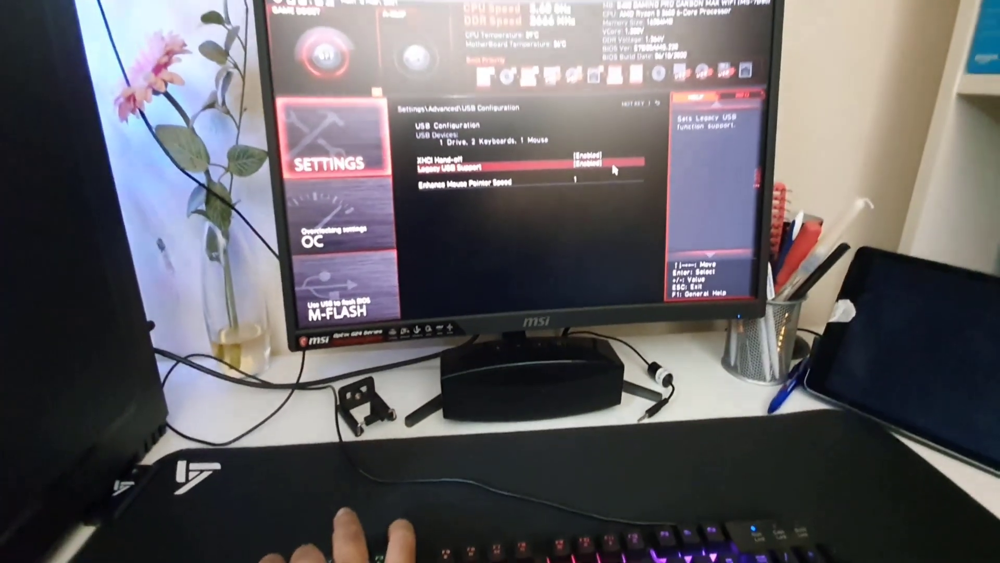
key(Escape)
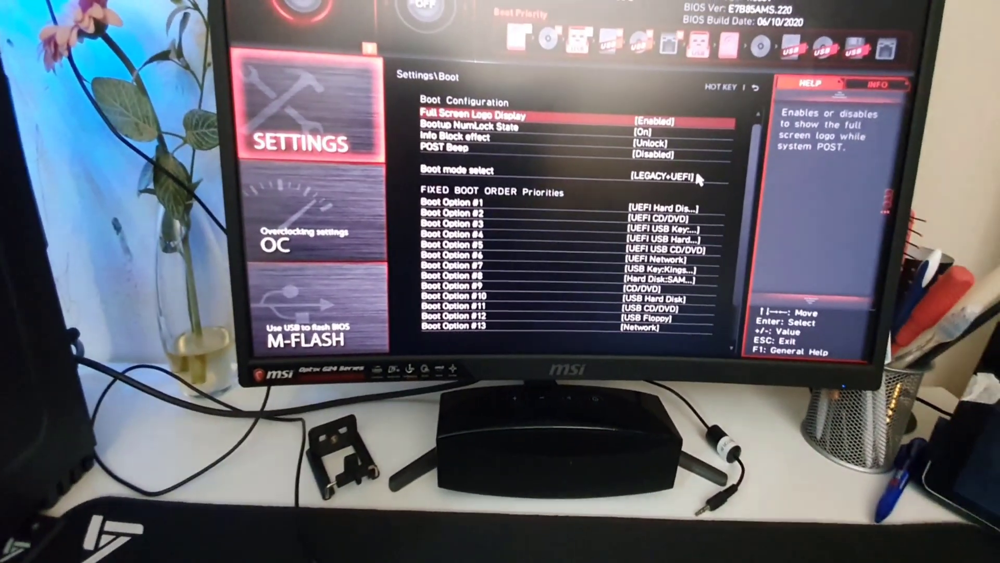
key(down)
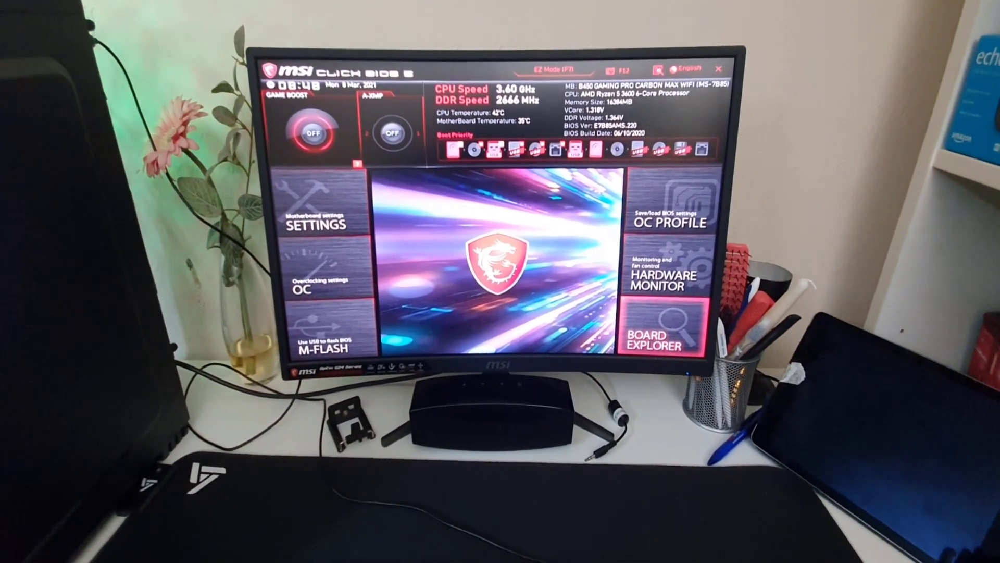
Open the Hardware Monitor tile to view temperatures, voltages and the CPU fan curve.
click(647, 335)
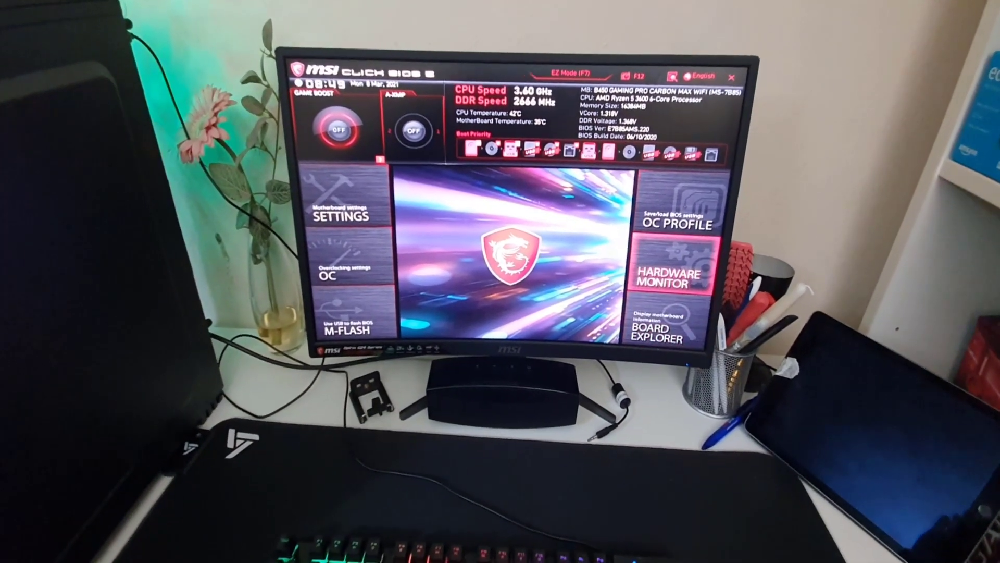
click(665, 270)
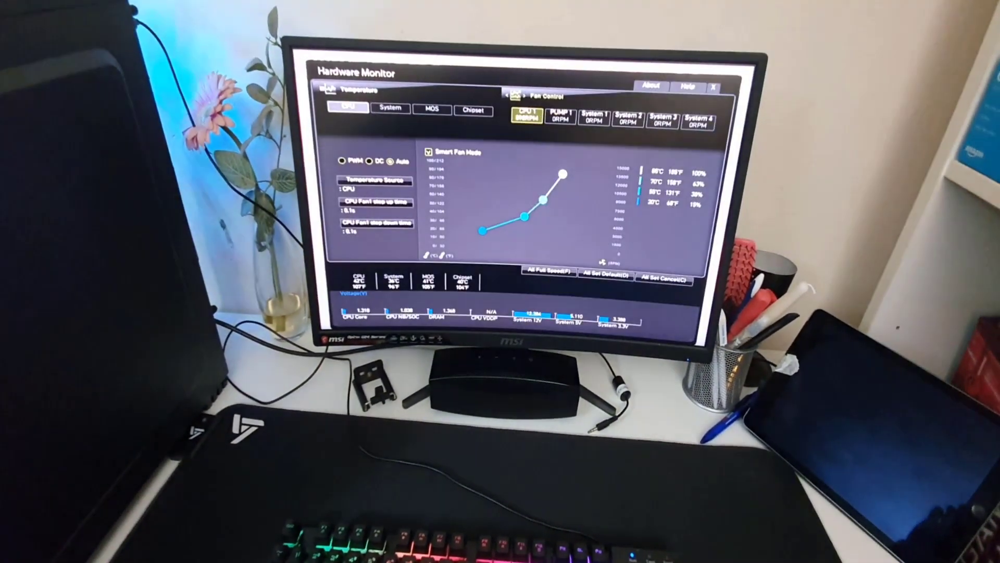